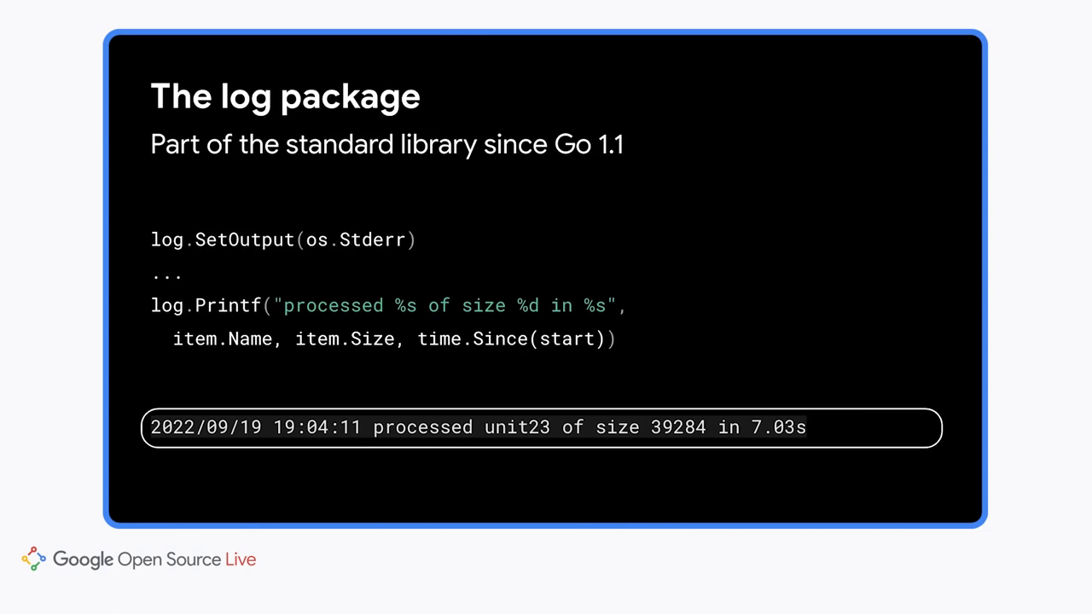
pyautogui.press('Right')
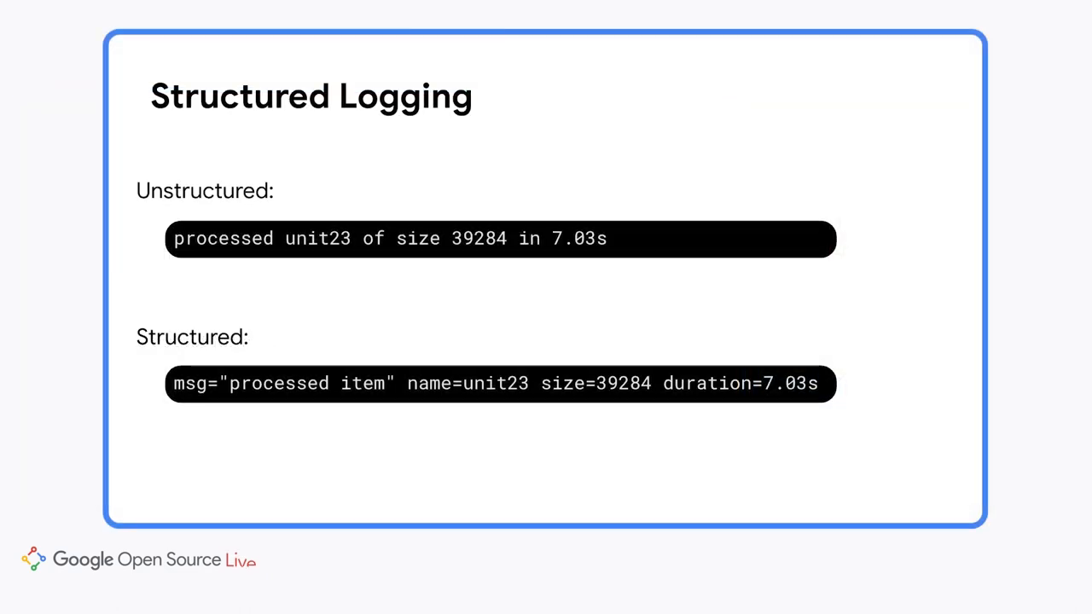